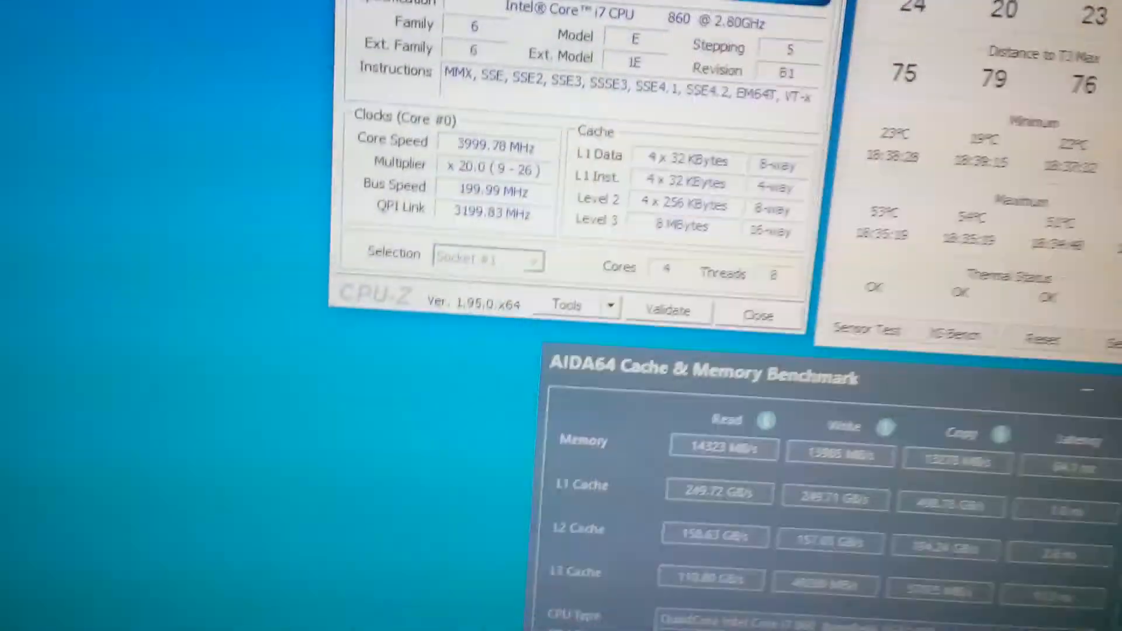
# Show CPU-Z's Memory details: 12 GB dual-channel DDR3 at 600 MHz, 9-9-9-22, 2T
pyautogui.click(470, 61)
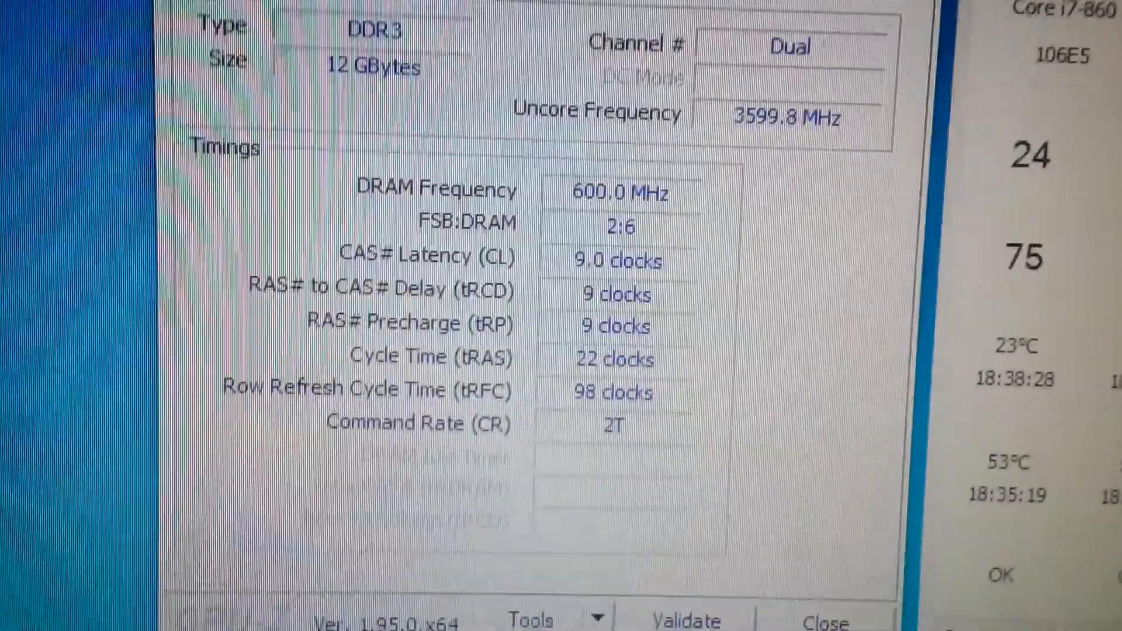
# Bring up MSI Afterburner's Radeon HD 7900 Series overview from the taskbar
pyautogui.click(705, 75)
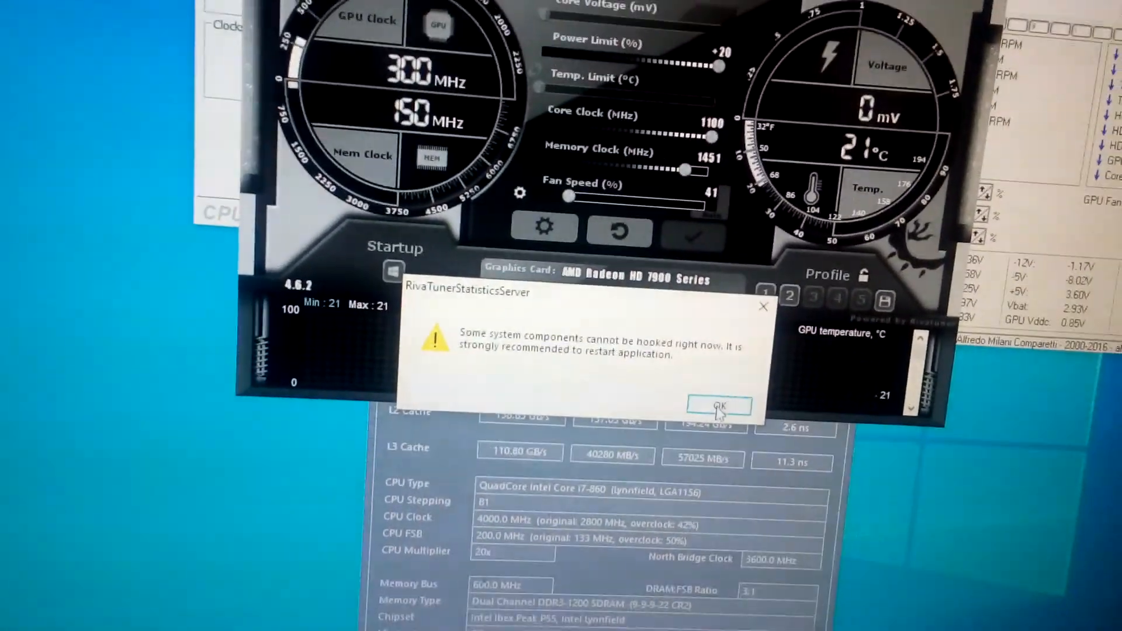
# Dismiss the RivaTuner Statistics Server component-hooking warning with OK
pyautogui.click(718, 406)
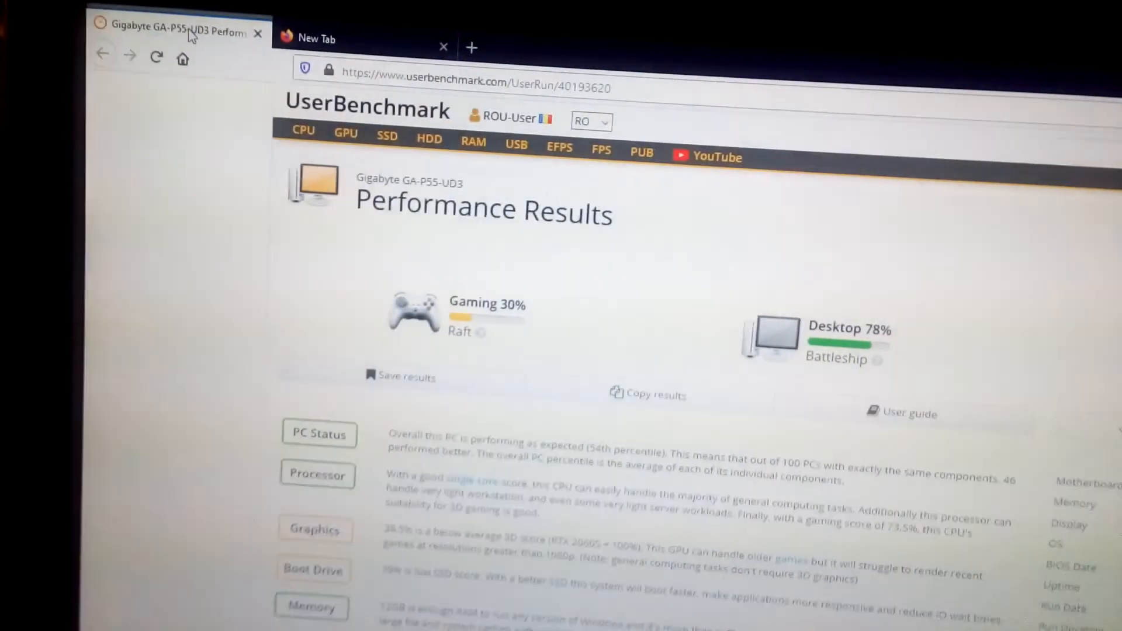
# Scroll past the summary to 'PC Performing as expected' (54th percentile) and the 73.5% processor bench
pyautogui.scroll(-3)
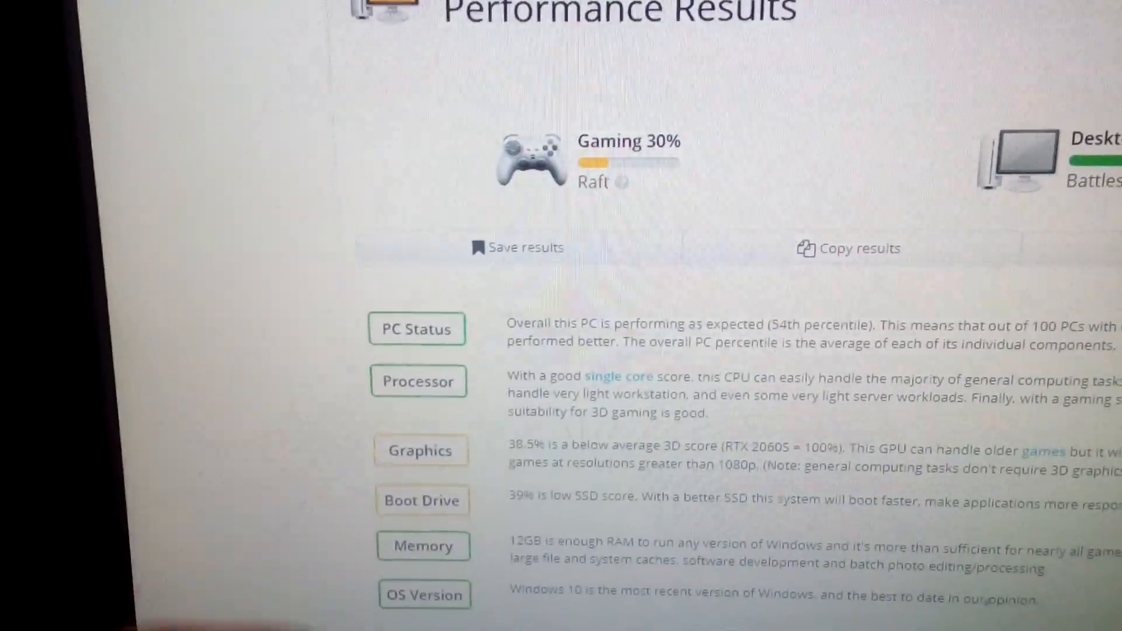
pyautogui.scroll(-3)
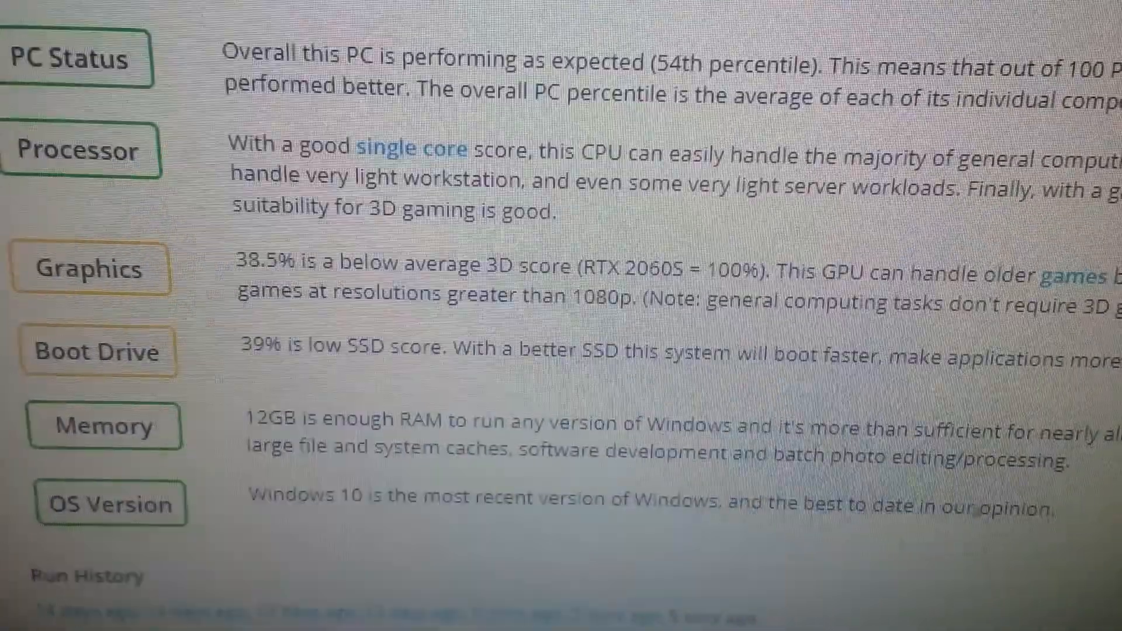
pyautogui.scroll(-3)
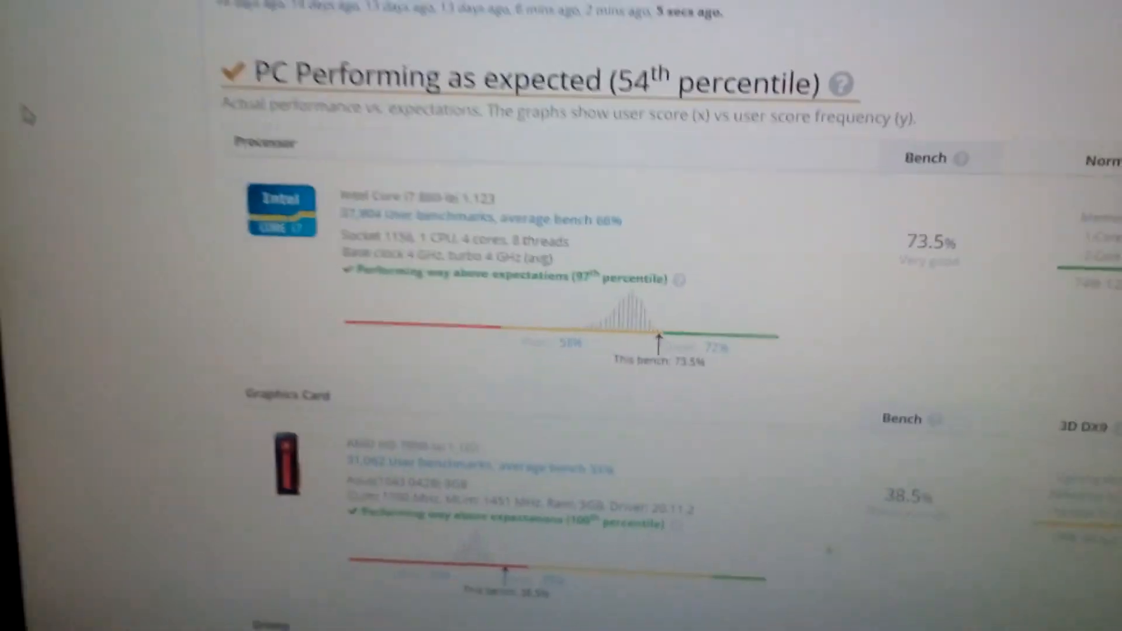
# Scroll through the processor (73.5%) and graphics card (38.5%) sections to the Samsung 64GB SSD at 39%
pyautogui.scroll(-3)
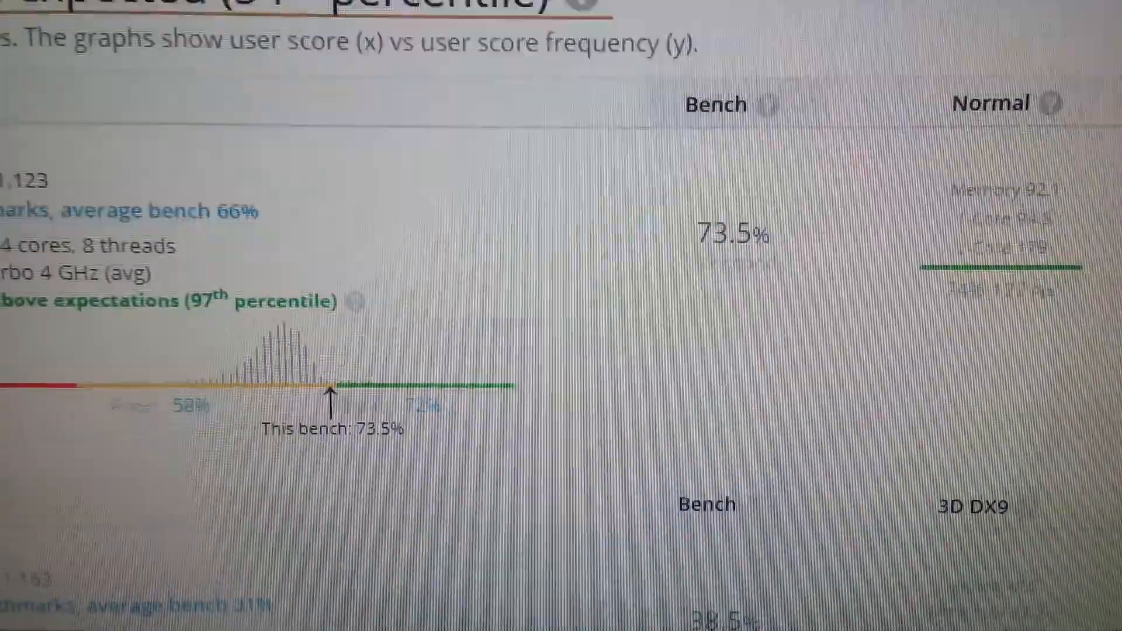
pyautogui.scroll(-3)
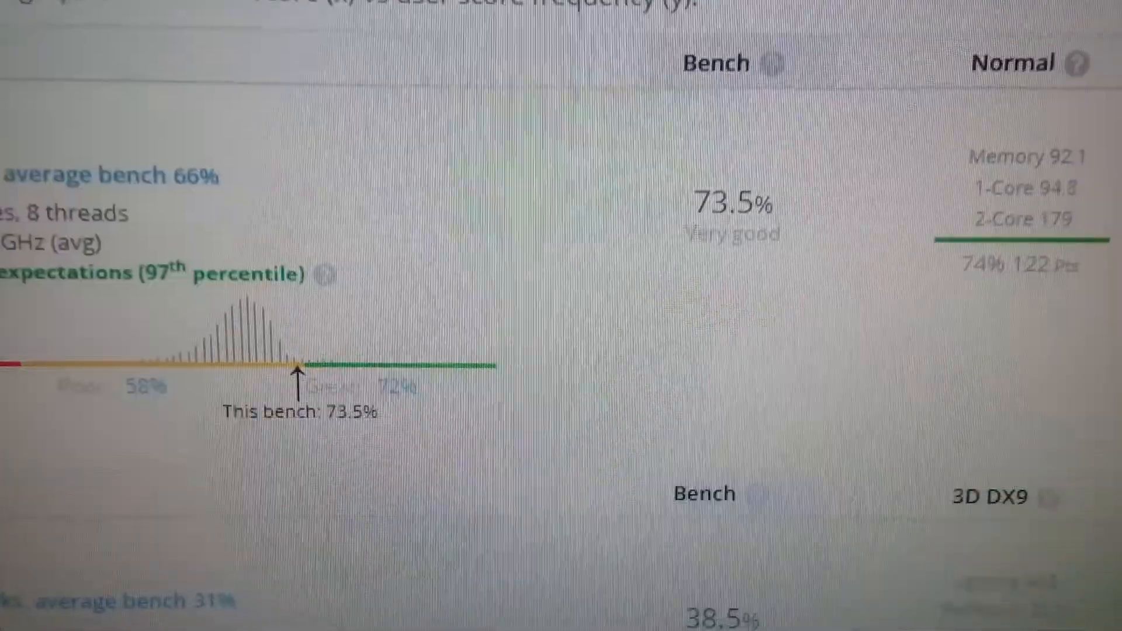
pyautogui.scroll(-3)
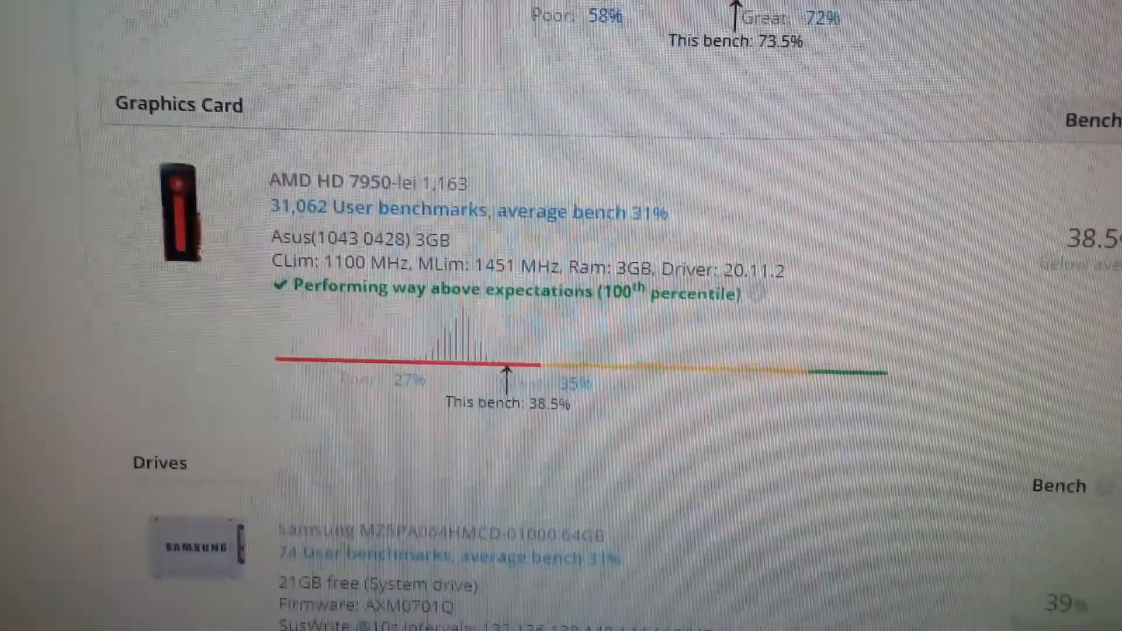
pyautogui.scroll(-3)
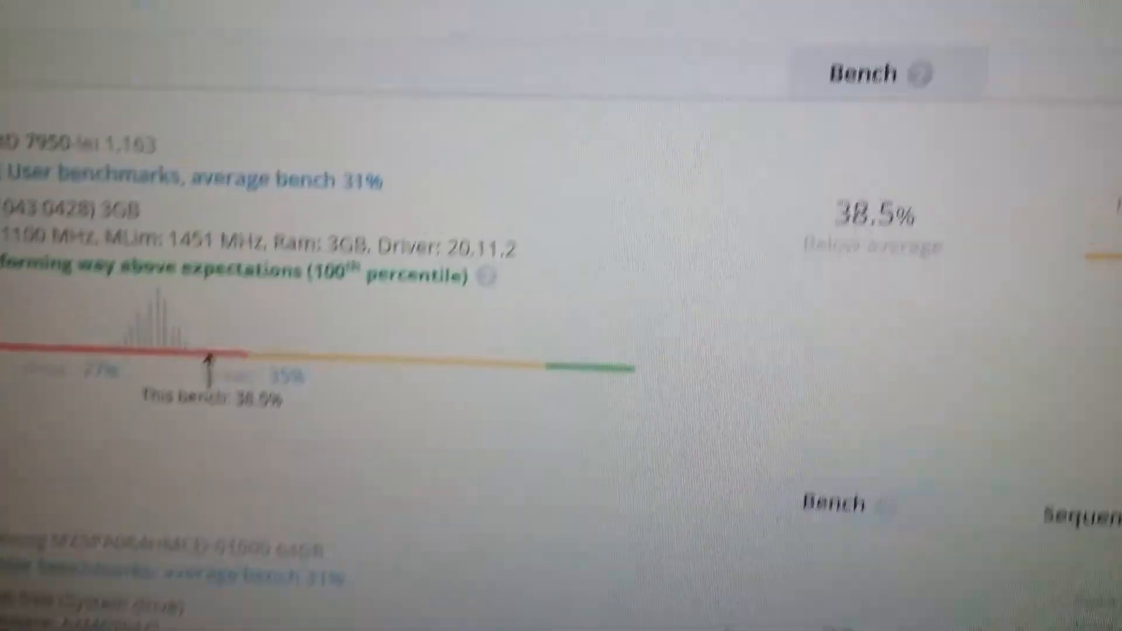
pyautogui.scroll(-3)
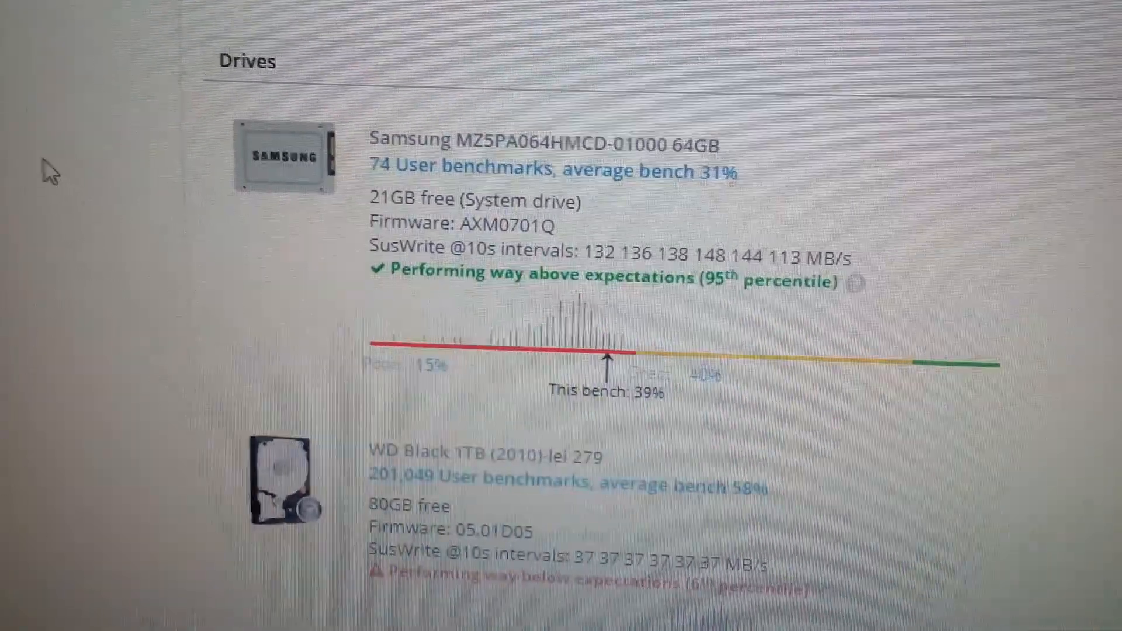
# Scroll past the WD Black, WD Blue and other drives (35.1%, 19.4%, 26.6%) to the 12GB memory kit at 33.7%
pyautogui.scroll(-3)
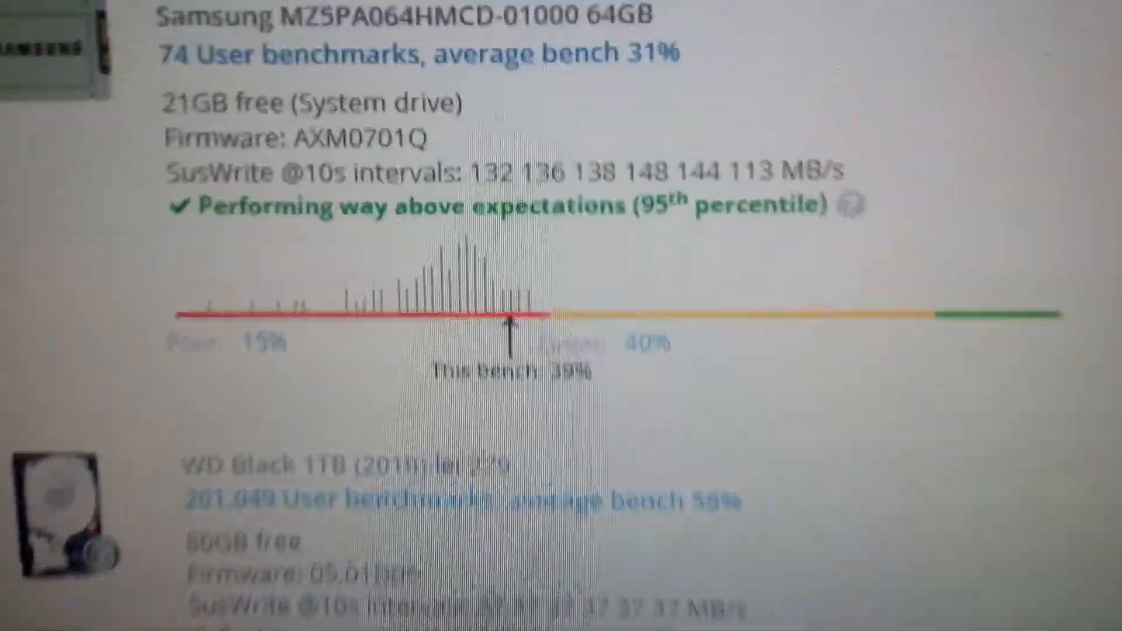
pyautogui.scroll(-3)
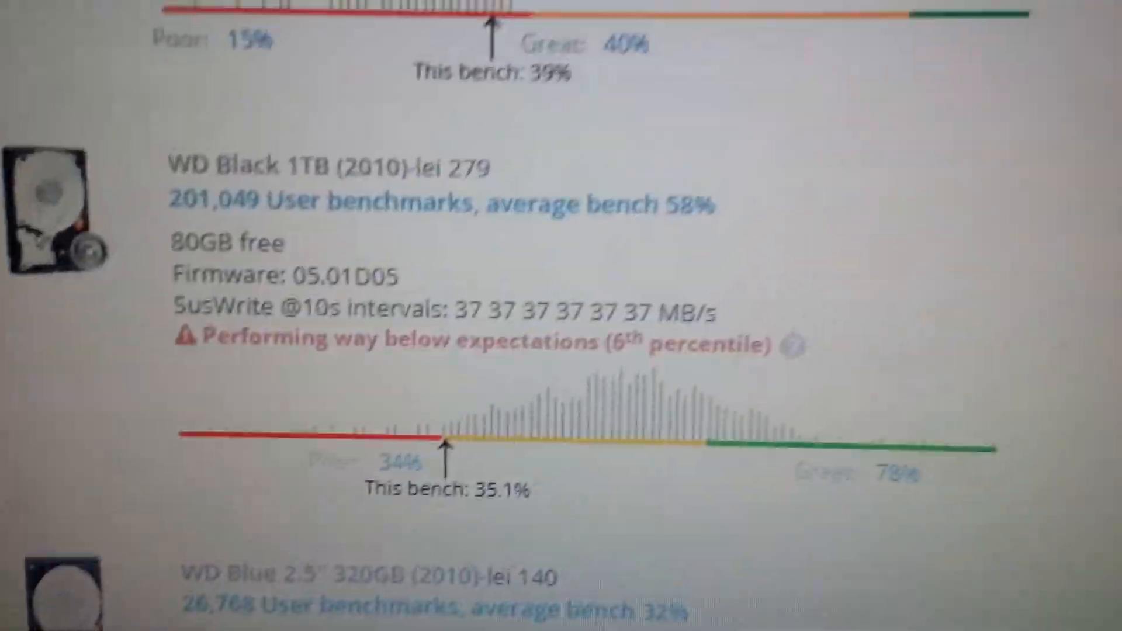
pyautogui.scroll(-3)
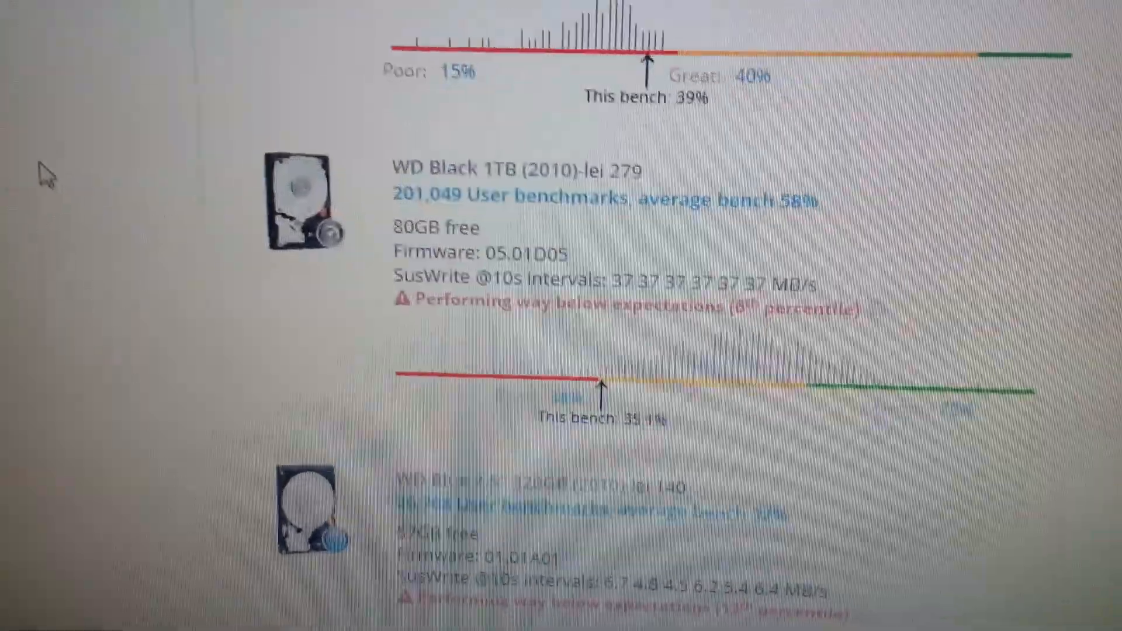
pyautogui.scroll(-3)
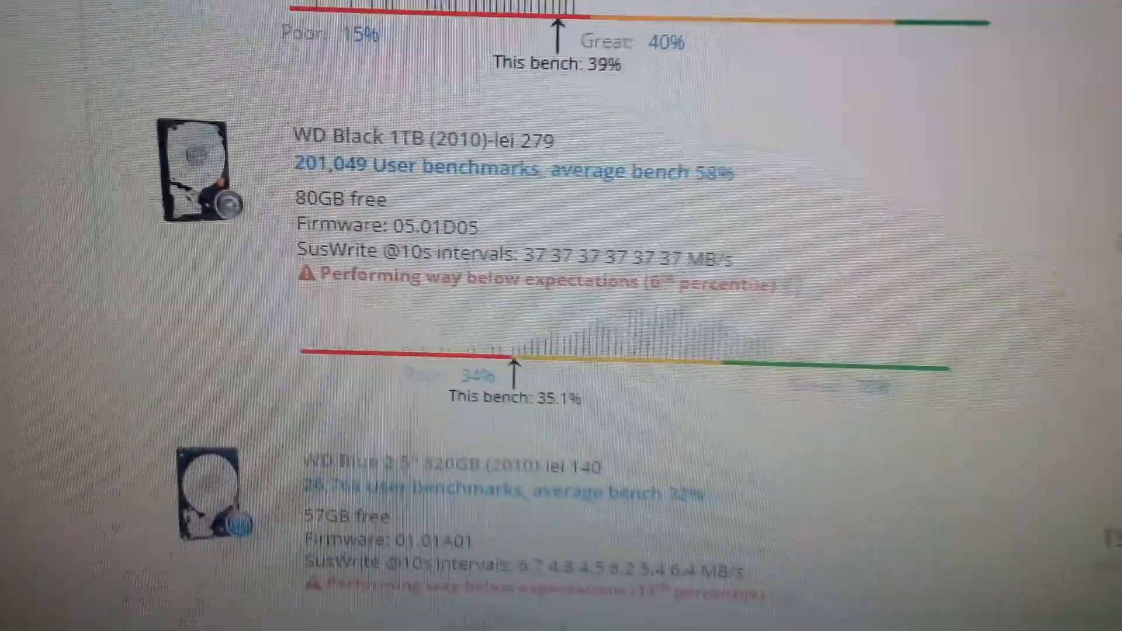
pyautogui.scroll(-3)
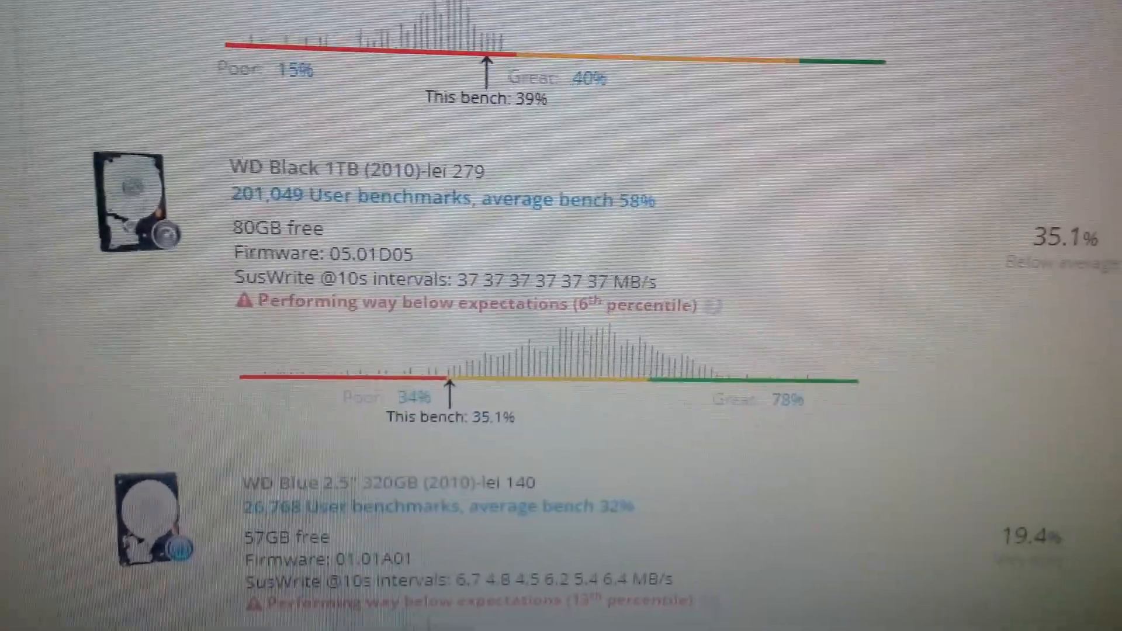
pyautogui.scroll(-3)
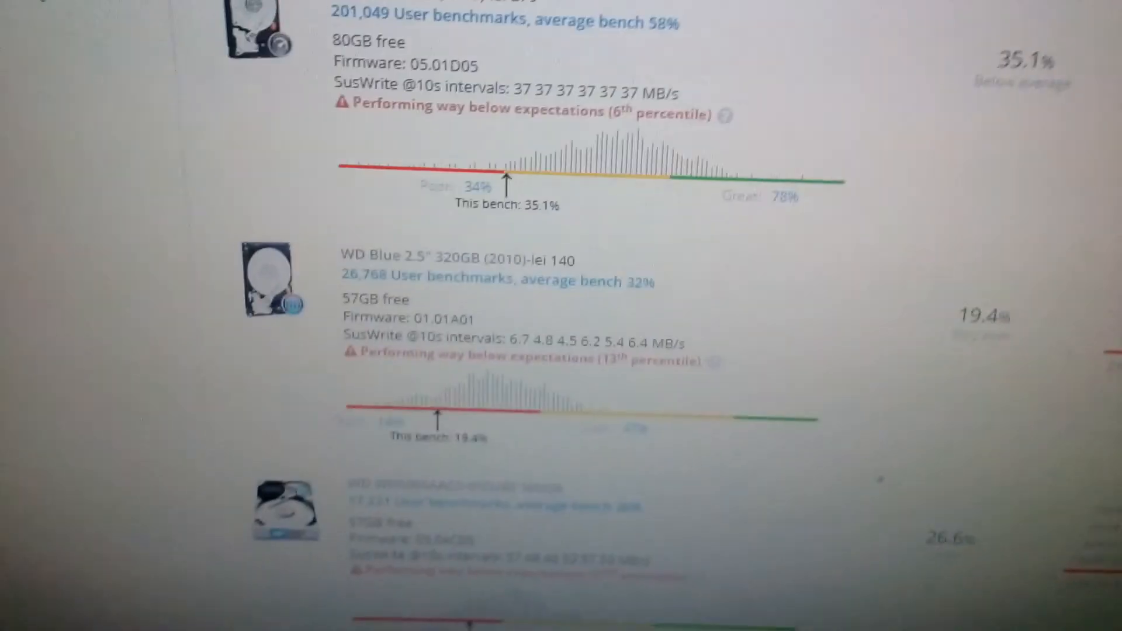
pyautogui.scroll(-3)
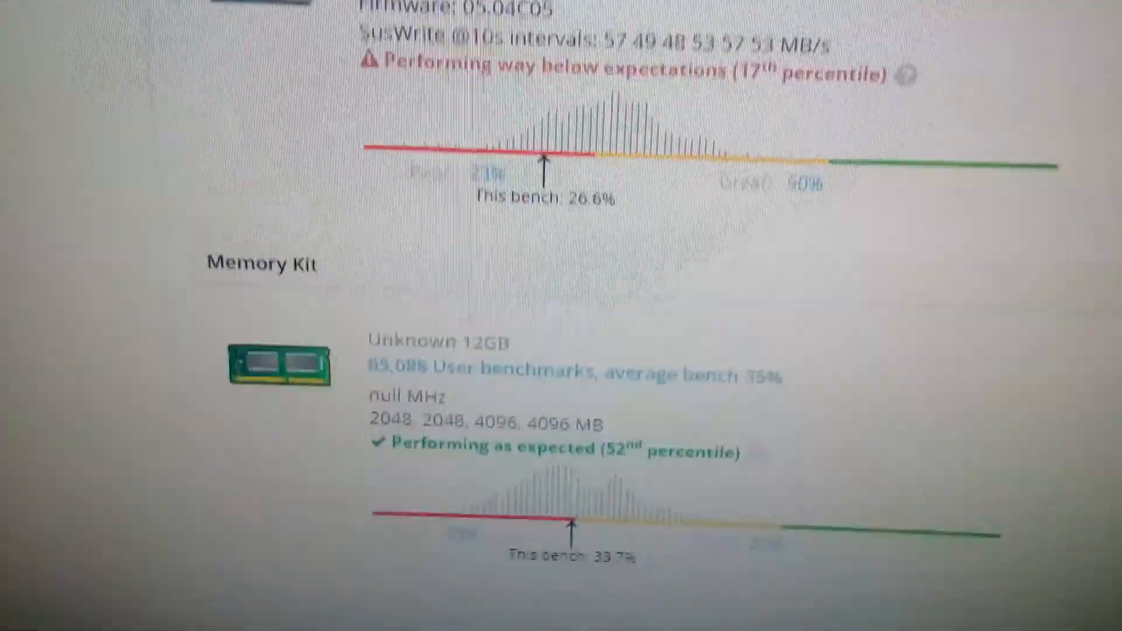
# Review the memory kit's 33.7% result and return to the top showing Gaming 30%, Desktop 78%, Workstation 25%
pyautogui.scroll(-3)
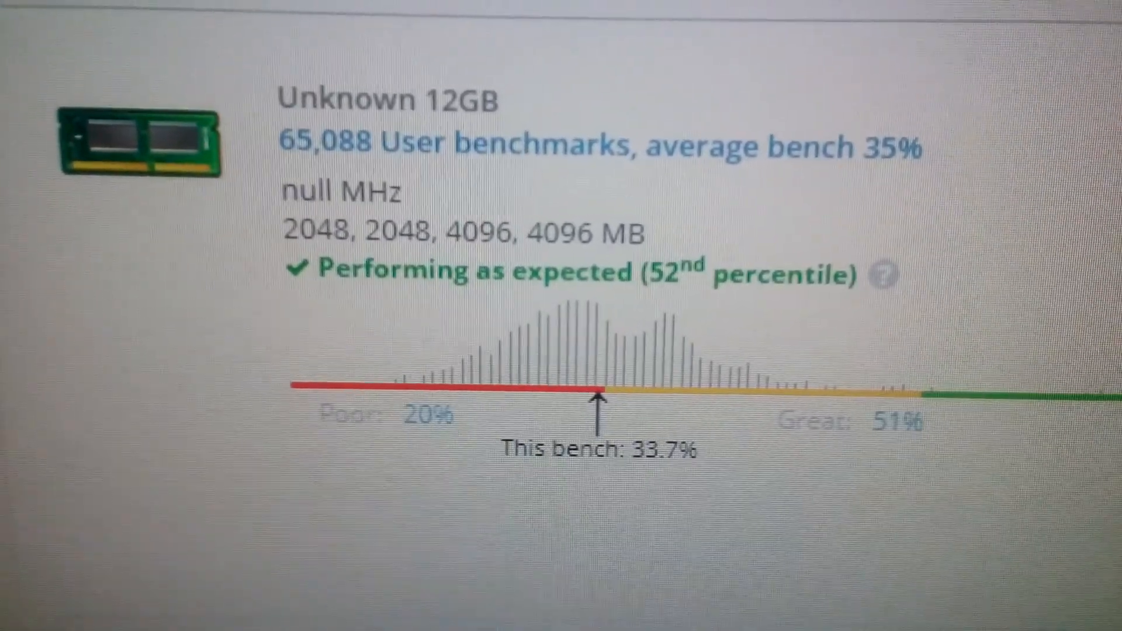
pyautogui.scroll(-3)
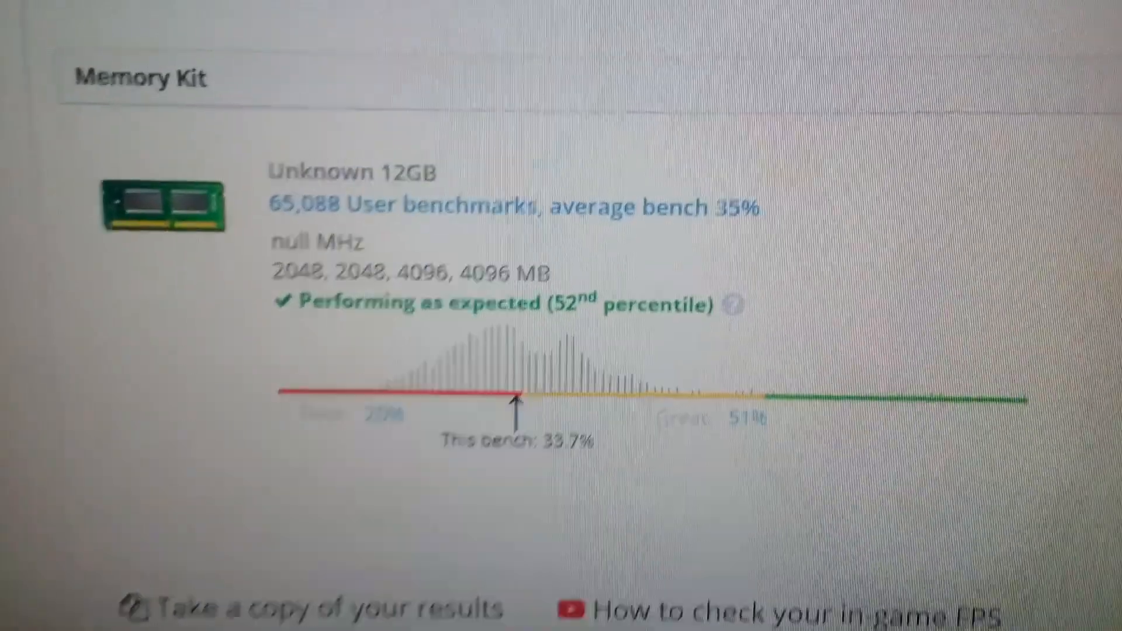
pyautogui.scroll(-3)
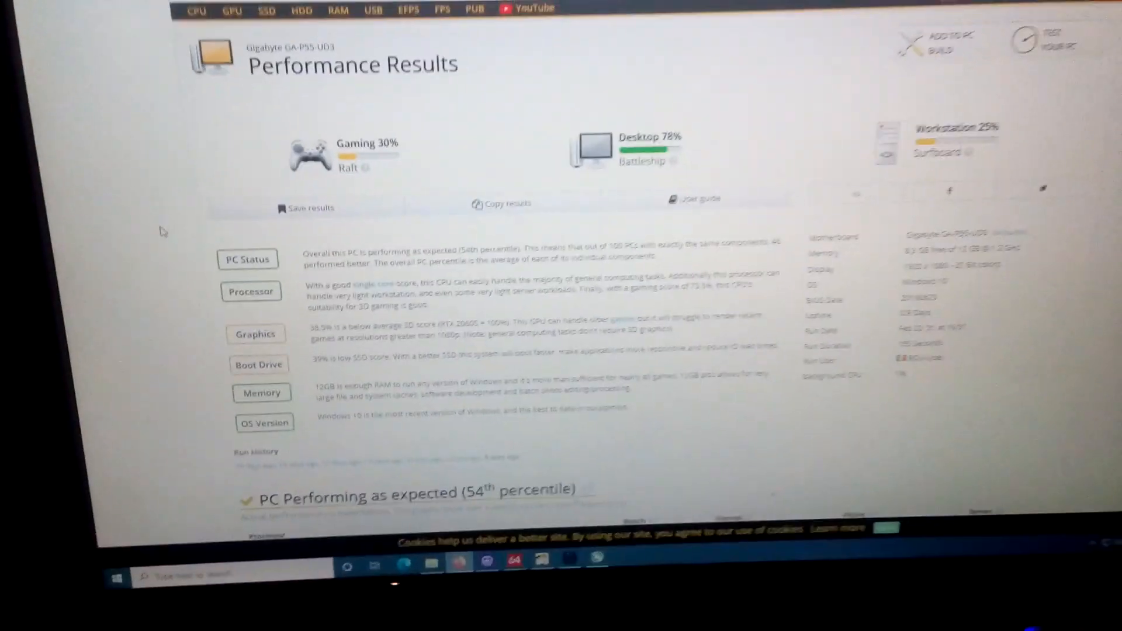
pyautogui.scroll(-3)
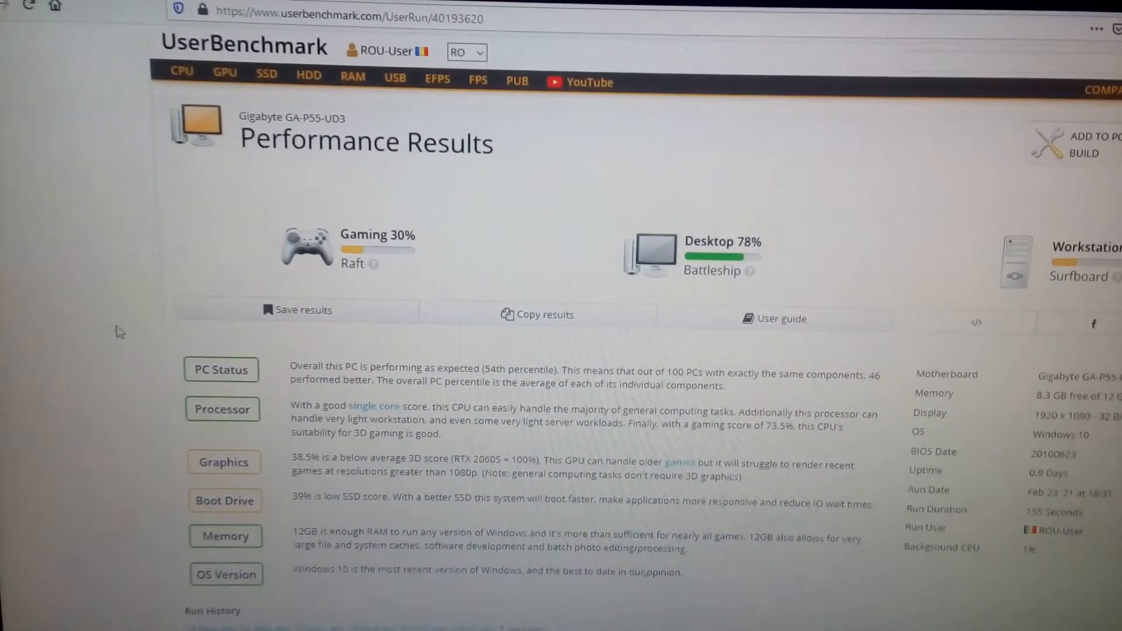
pyautogui.scroll(-3)
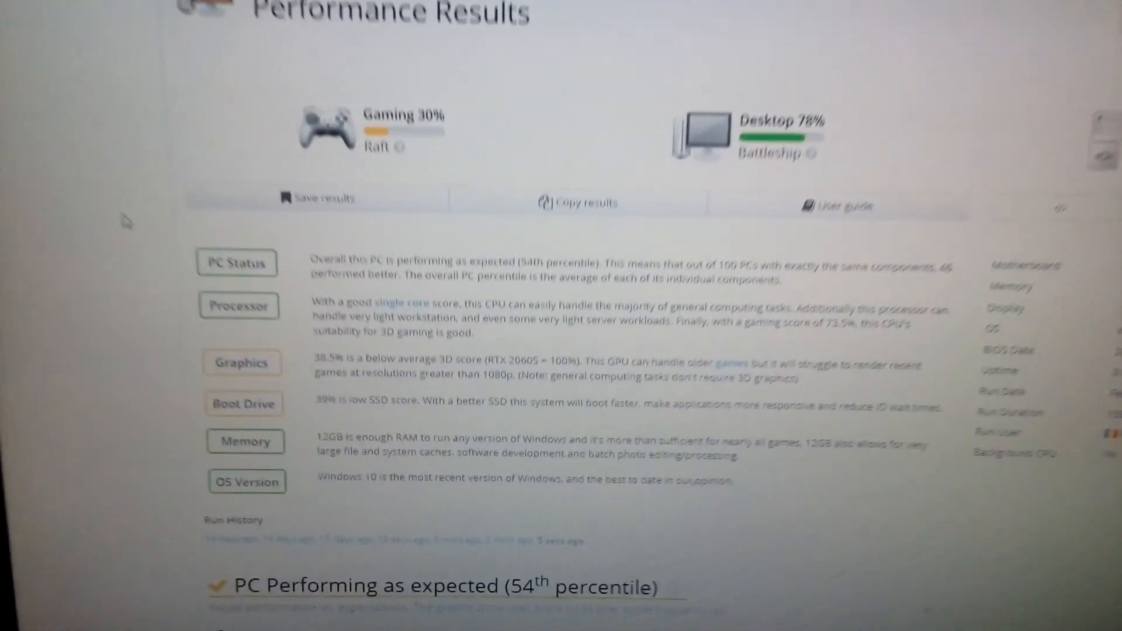